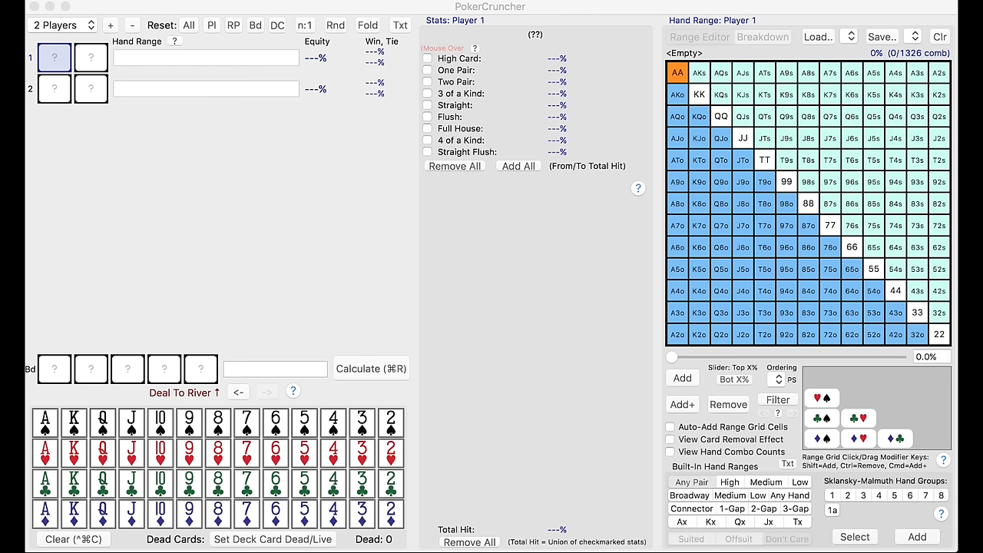
mouse_move(498, 24)
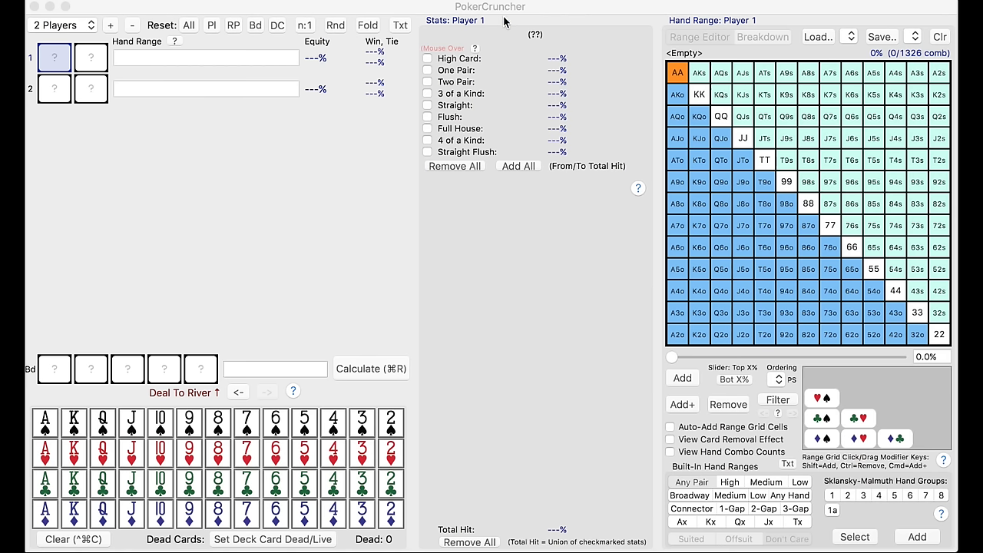
mouse_move(198, 302)
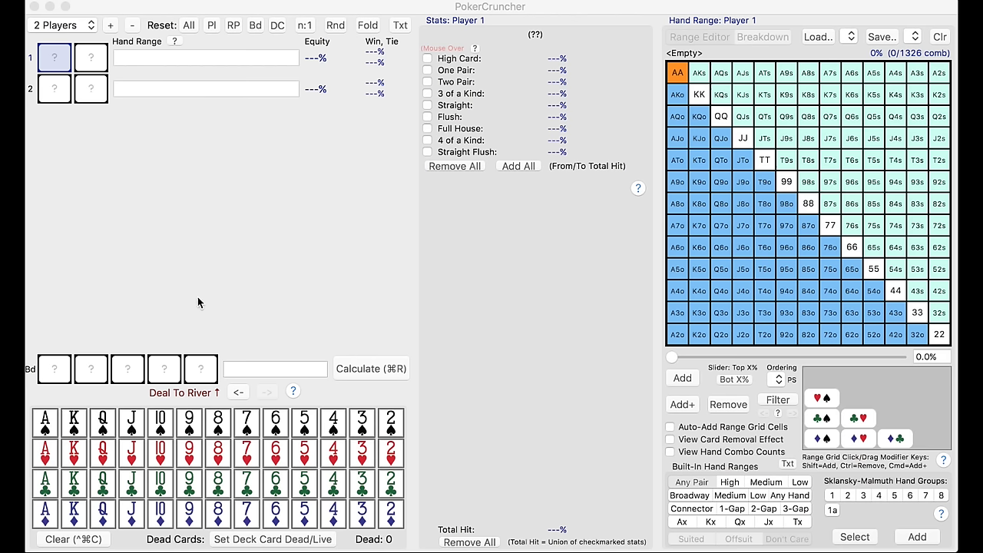
mouse_move(278, 382)
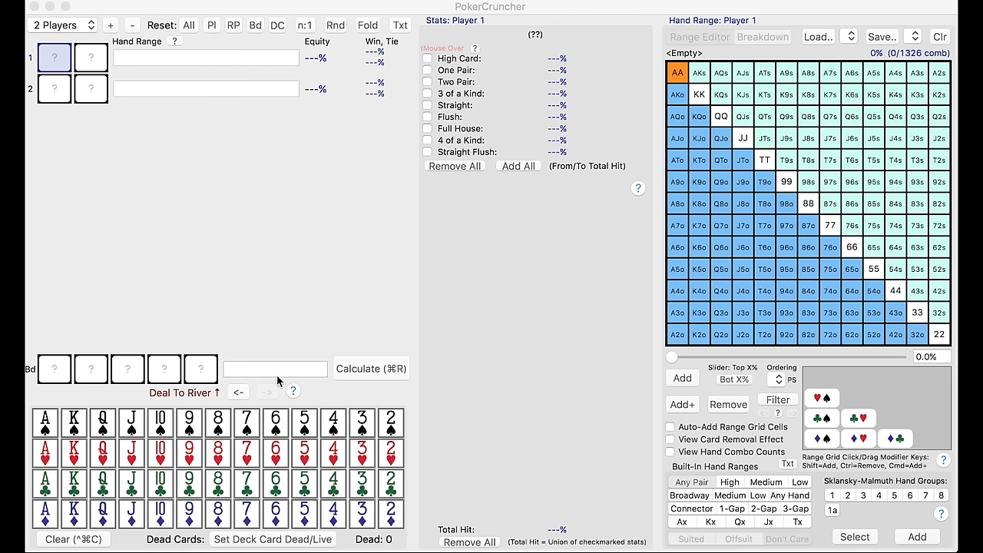
mouse_move(645, 335)
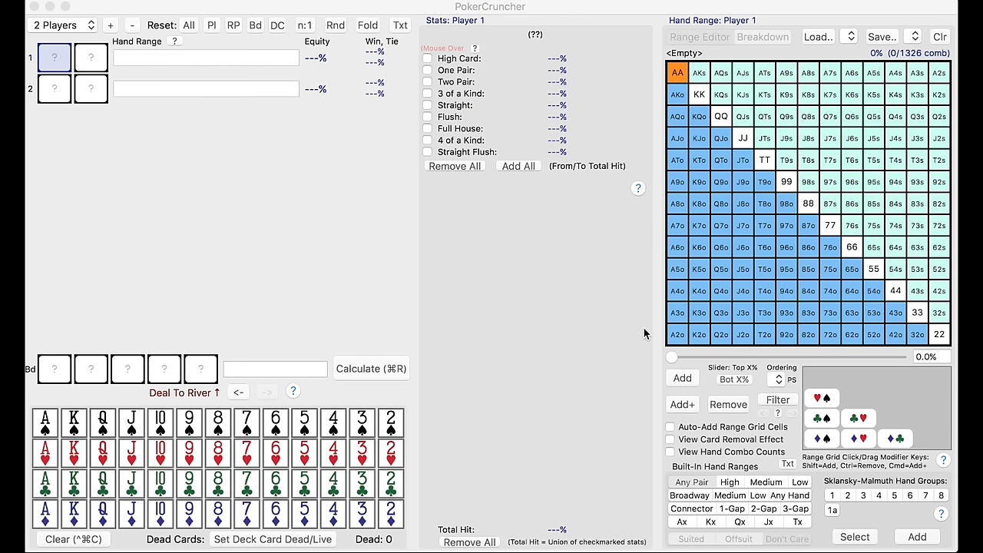
mouse_move(387, 135)
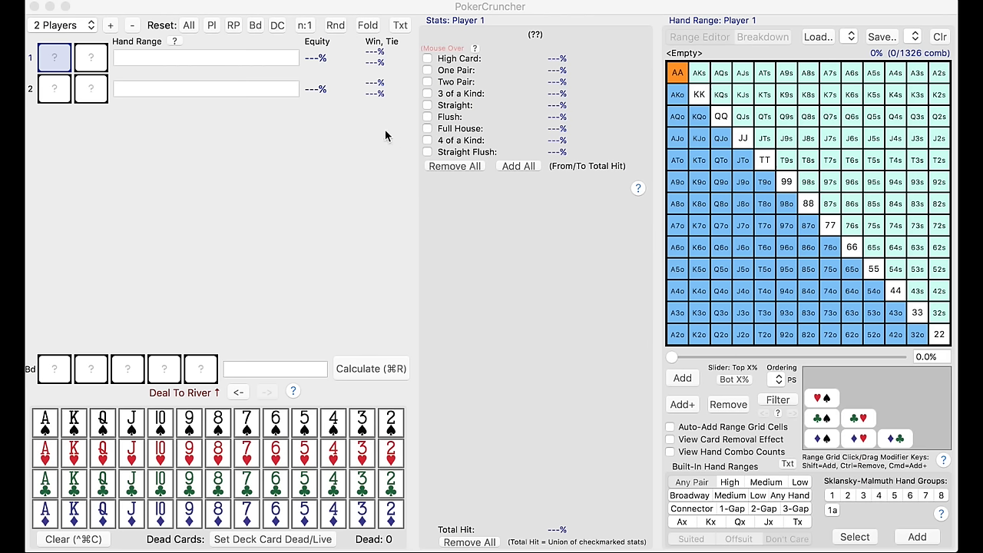
mouse_move(418, 366)
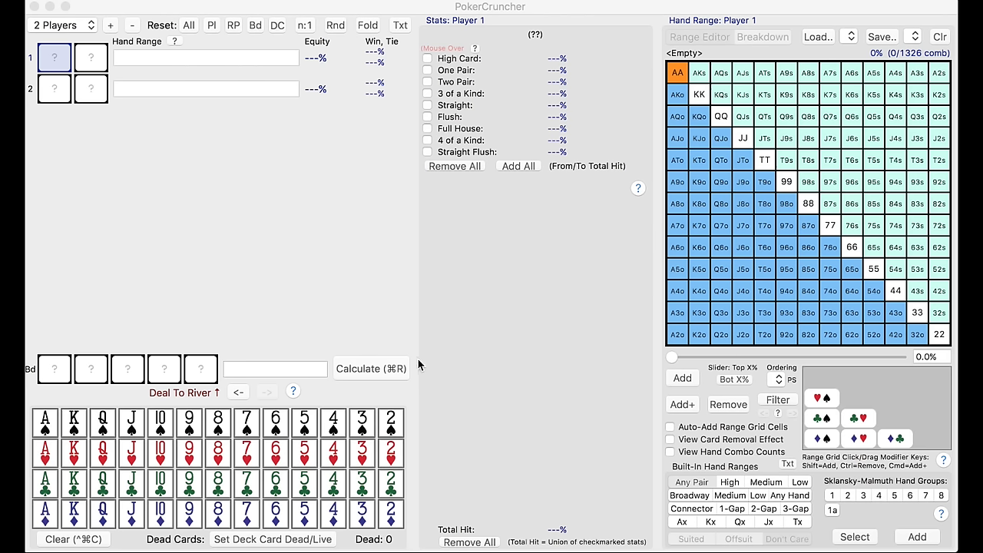
mouse_move(172, 102)
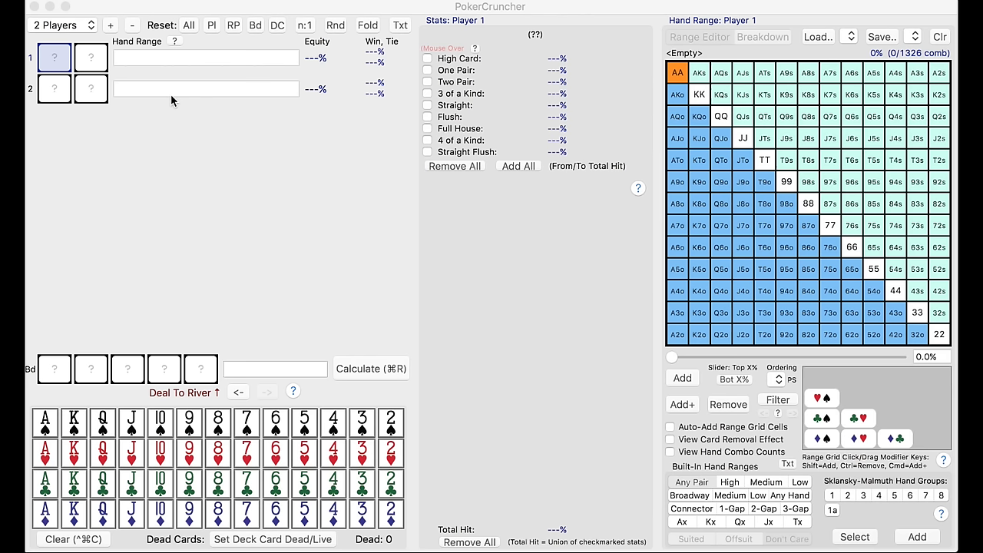
mouse_move(224, 287)
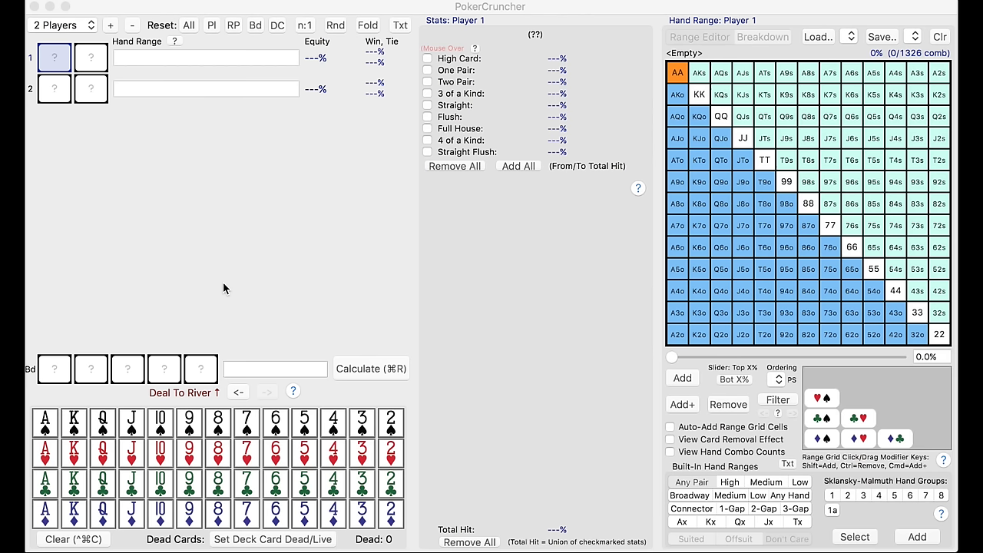
mouse_move(183, 299)
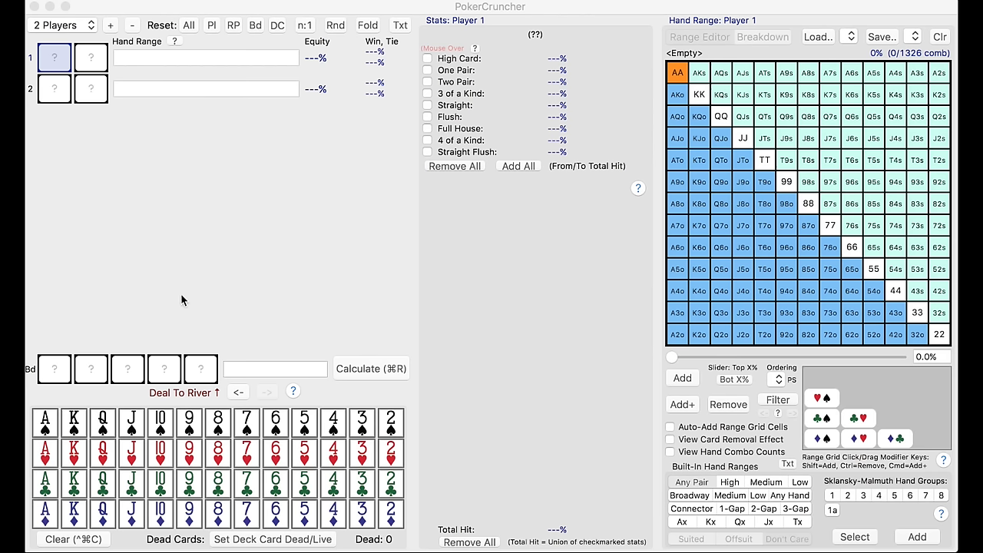
mouse_move(333, 196)
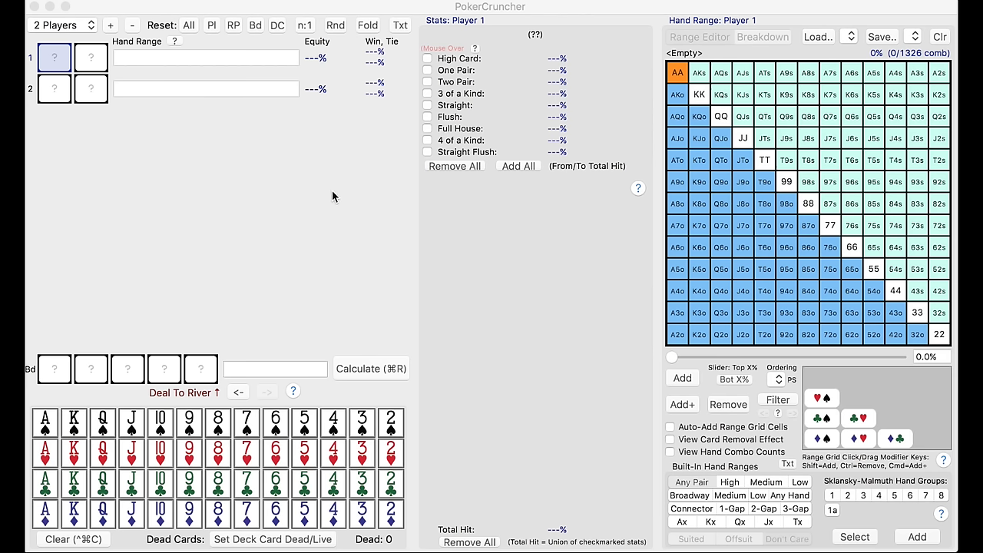
mouse_move(322, 323)
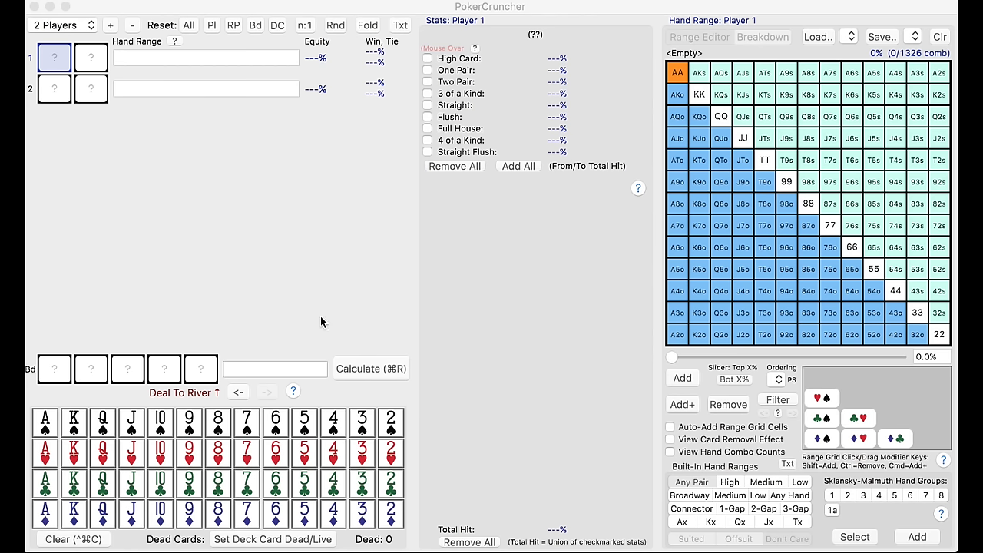
mouse_move(562, 212)
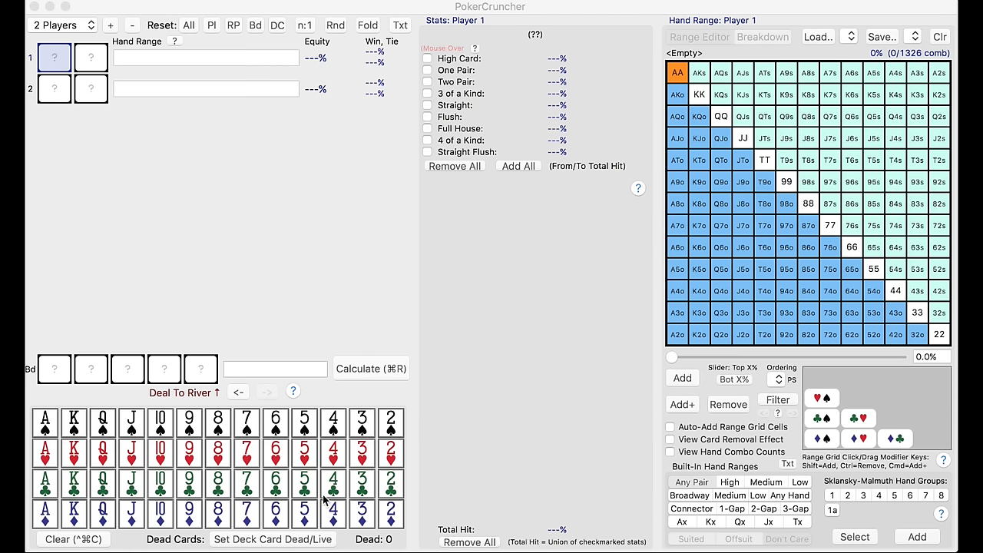
mouse_move(28, 438)
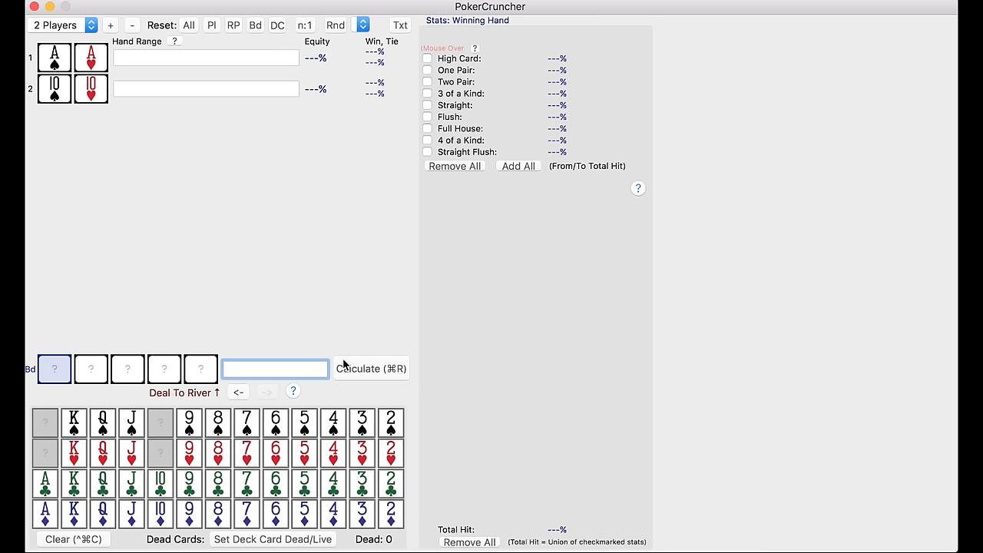
Step: Calculate the preflop equity of A♠A♥ versus T♠T♥, about 81.4% to 18.6%
left_click(371, 369)
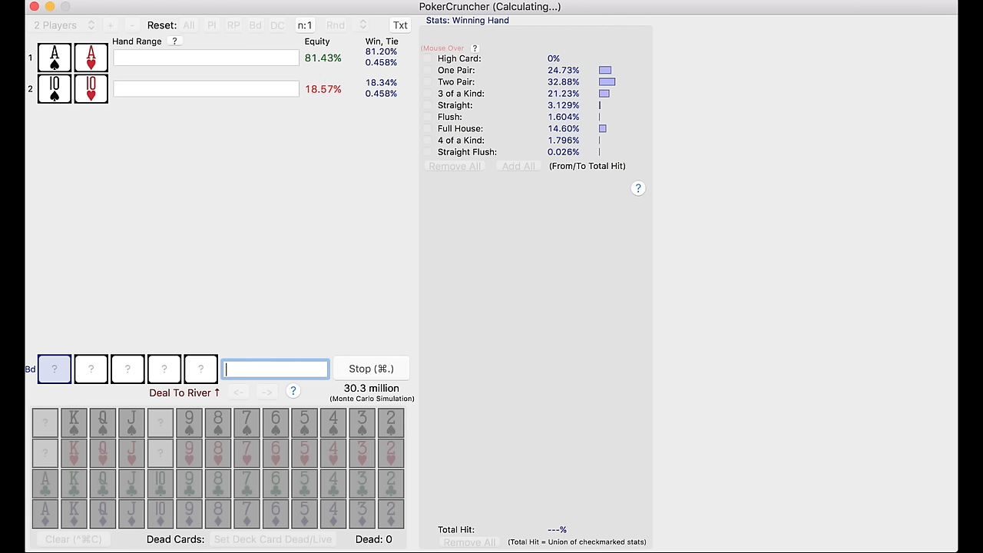
mouse_move(74, 330)
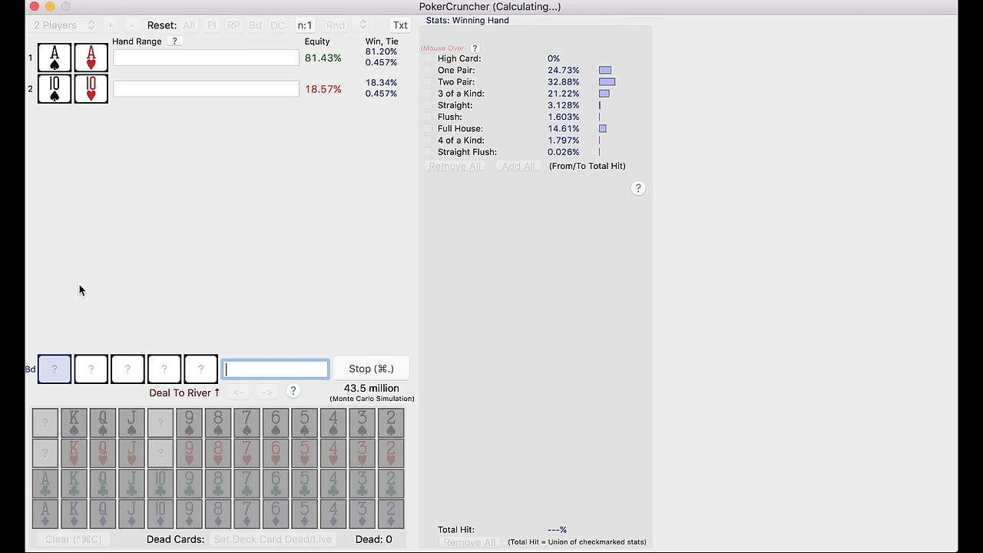
mouse_move(105, 285)
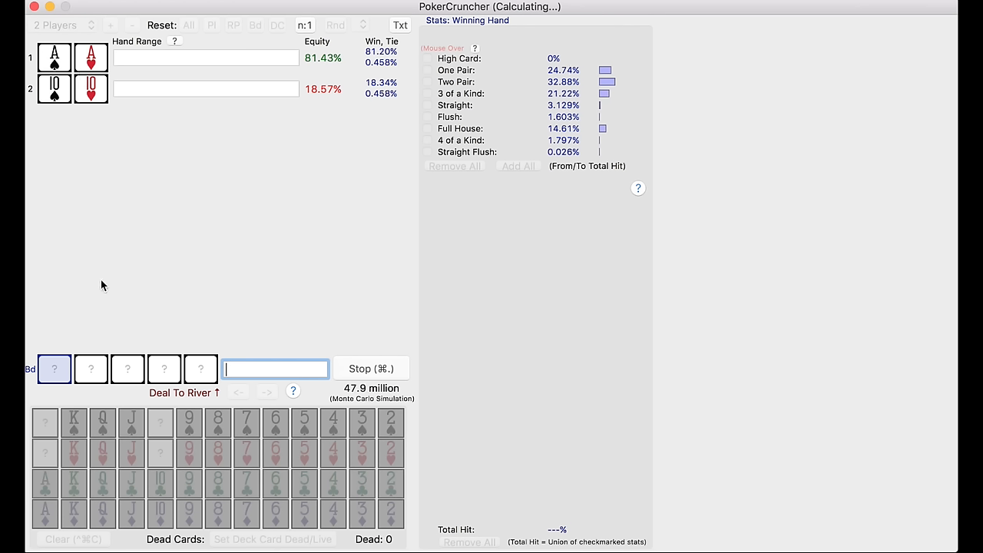
mouse_move(238, 153)
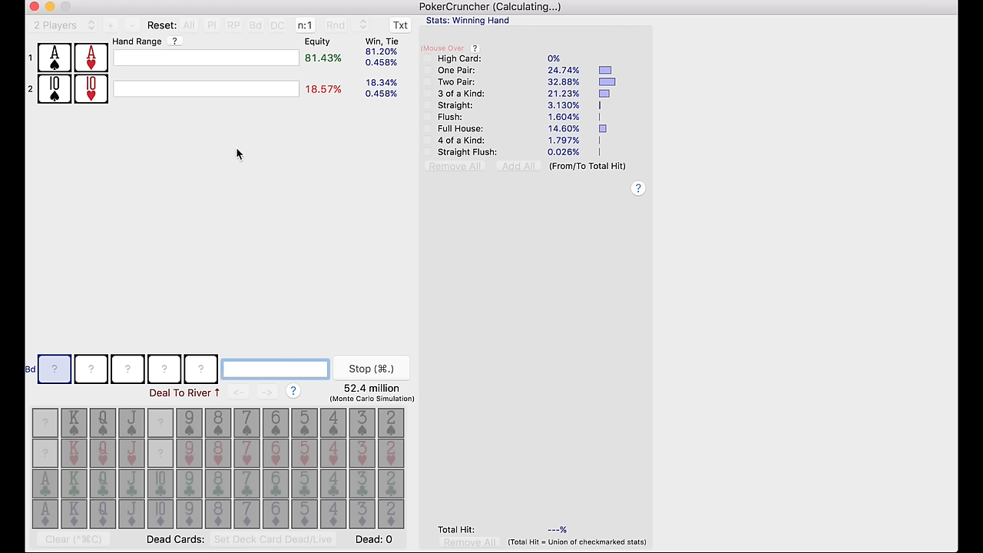
mouse_move(269, 227)
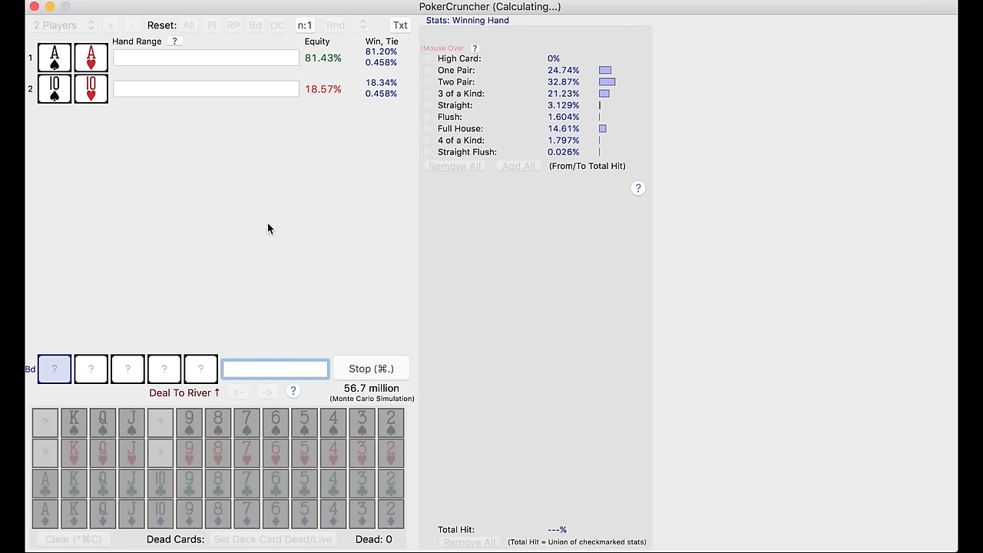
mouse_move(40, 154)
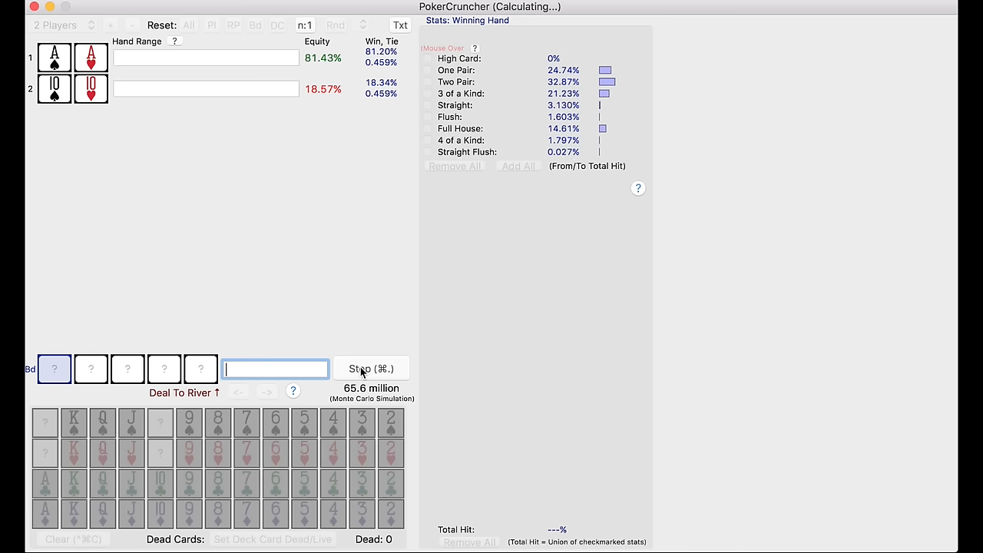
Step: Run and stop the five-player Monte Carlo simulation, pocket aces landing near 53% equity
left_click(372, 368)
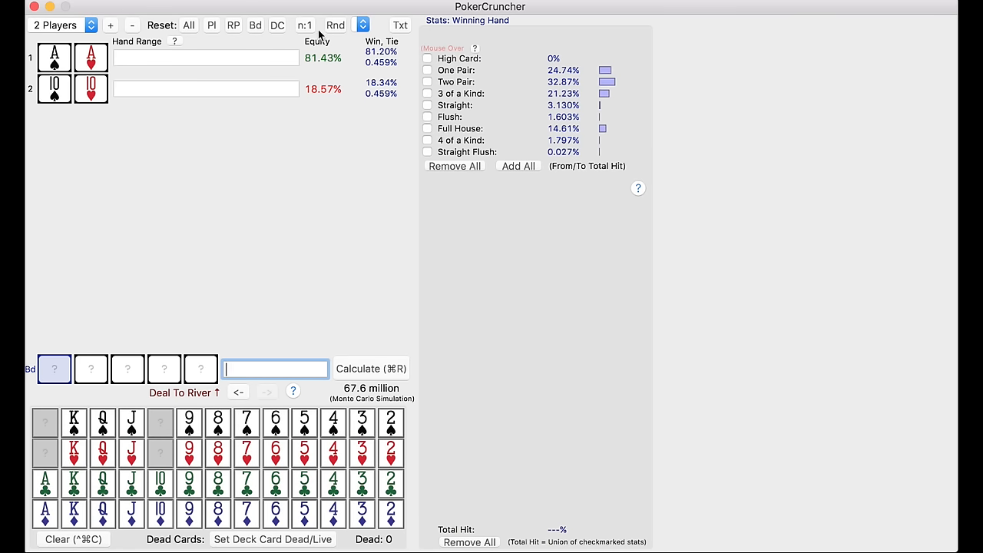
left_click(110, 25)
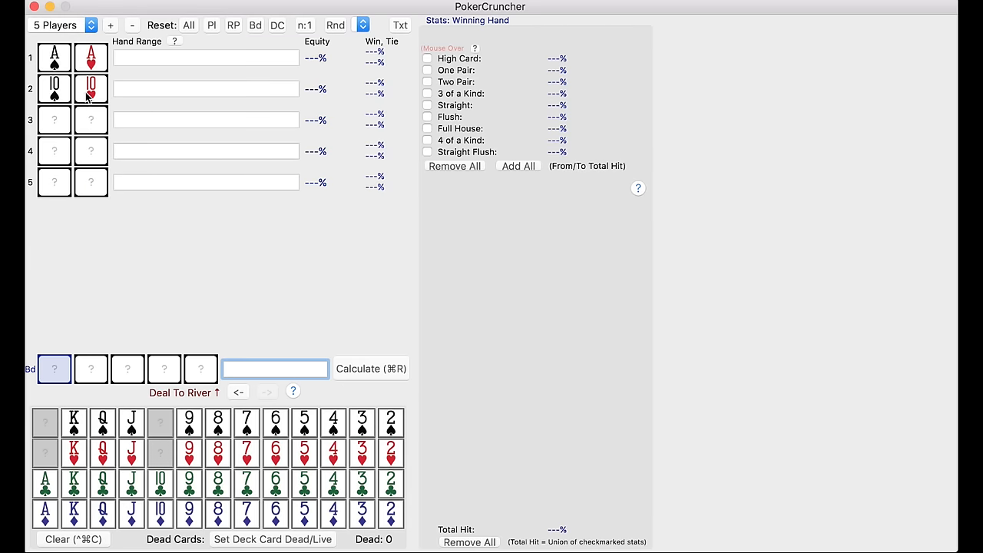
mouse_move(71, 255)
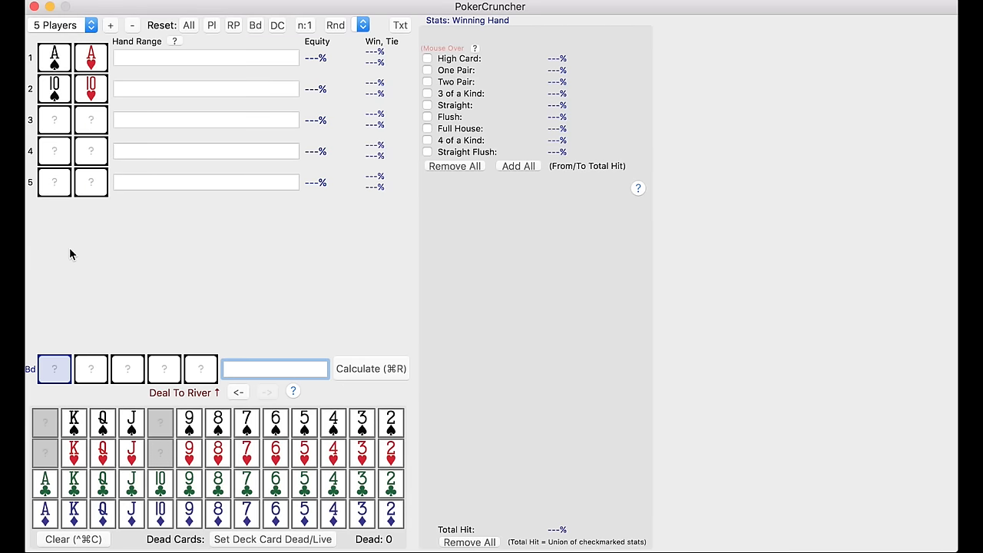
left_click(371, 368)
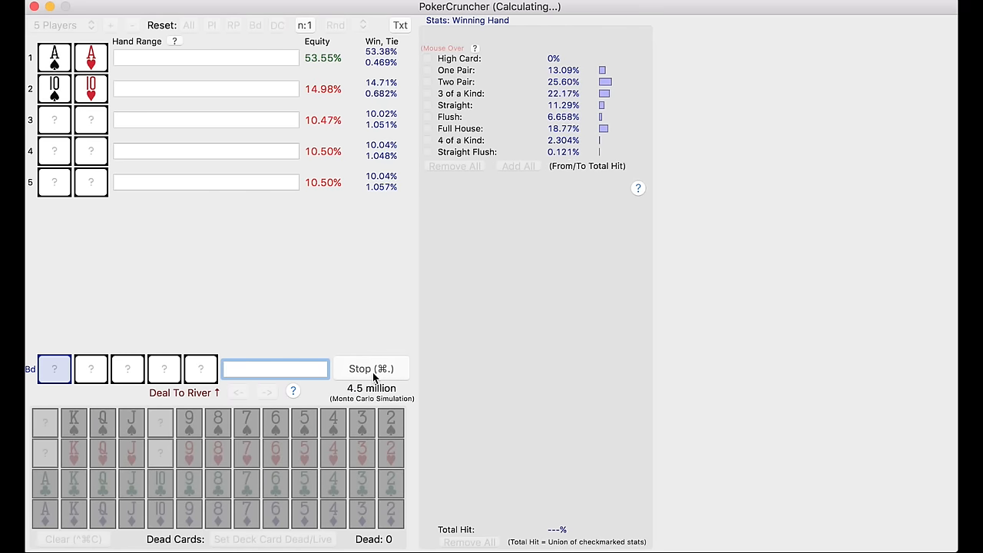
left_click(371, 368)
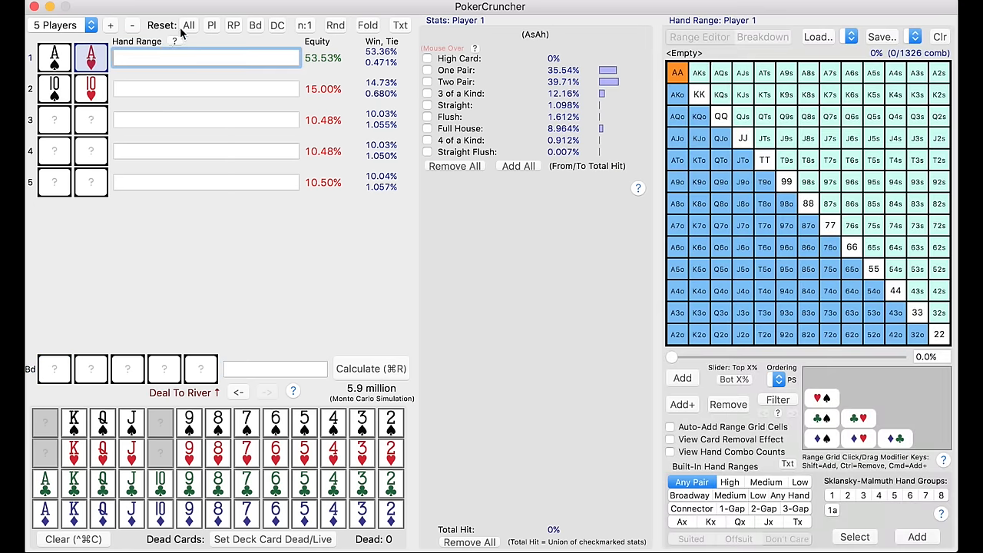
Step: Reset all, deal A♠K♠ to player 1 and build player 2's range TT+, ATs+, KJs+, A9o+, KJo+
left_click(132, 25)
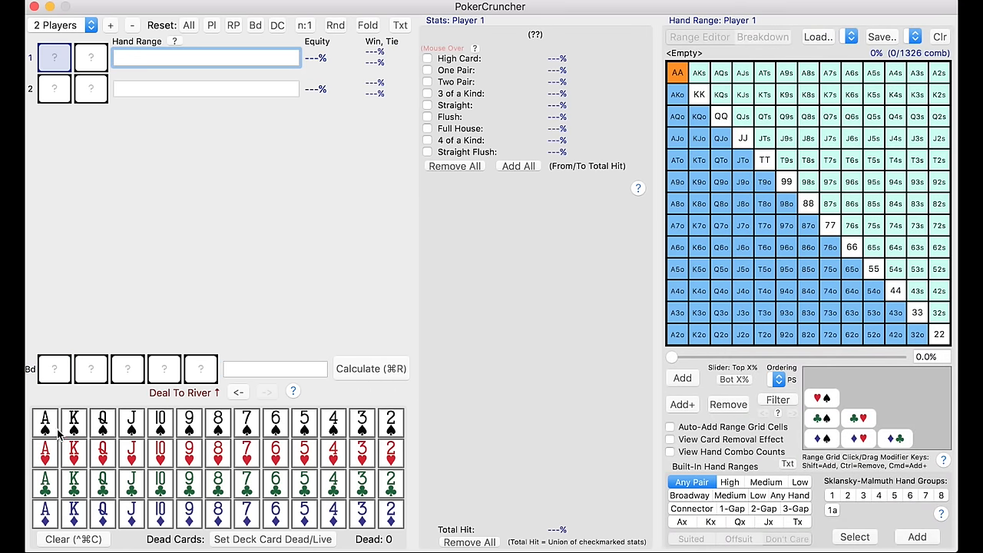
left_click(73, 421)
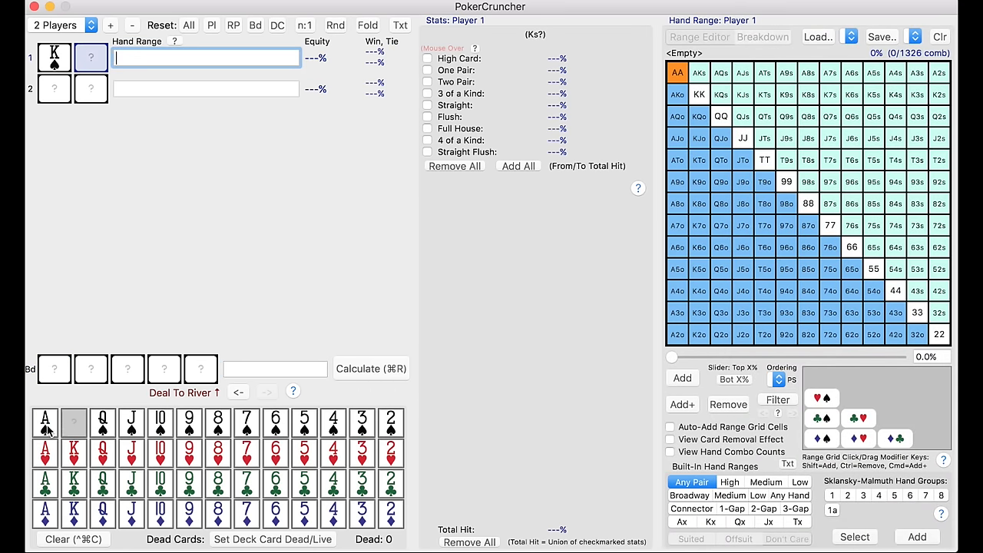
left_click(43, 423)
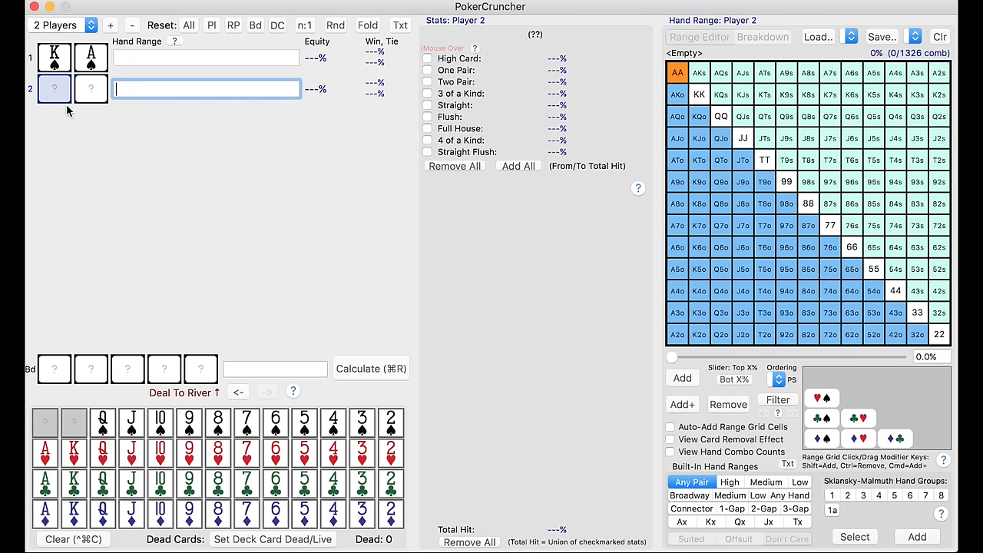
mouse_move(657, 92)
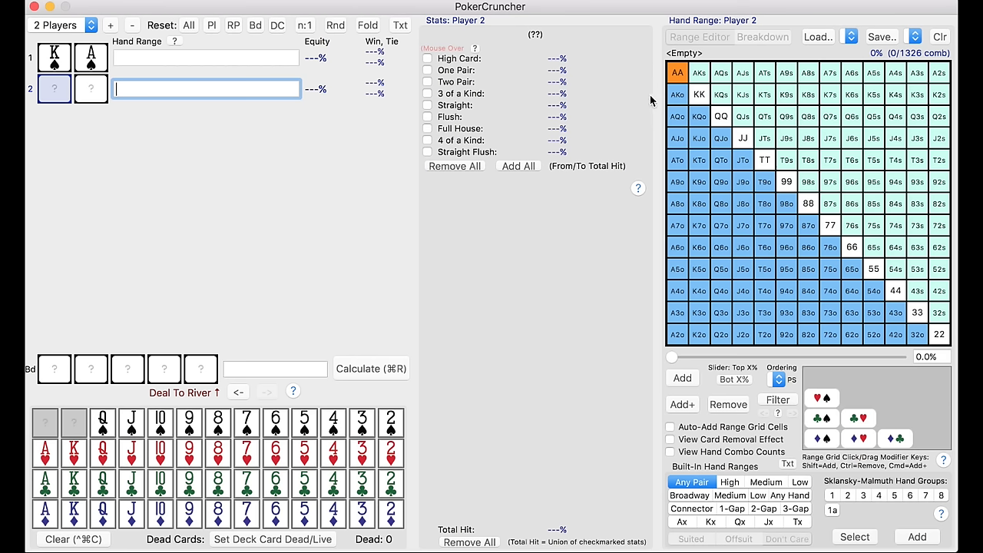
mouse_move(688, 83)
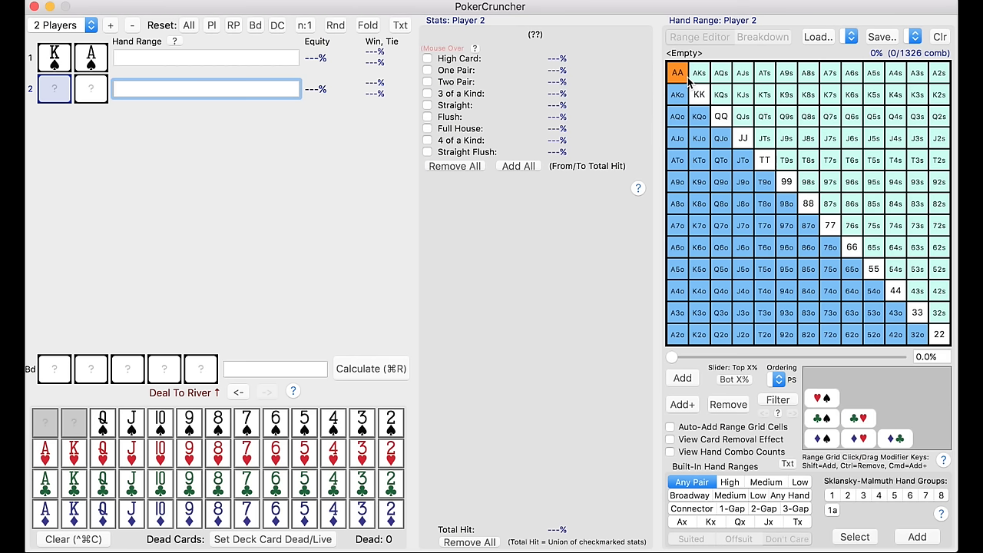
mouse_move(749, 73)
type("TT+, ATs+")
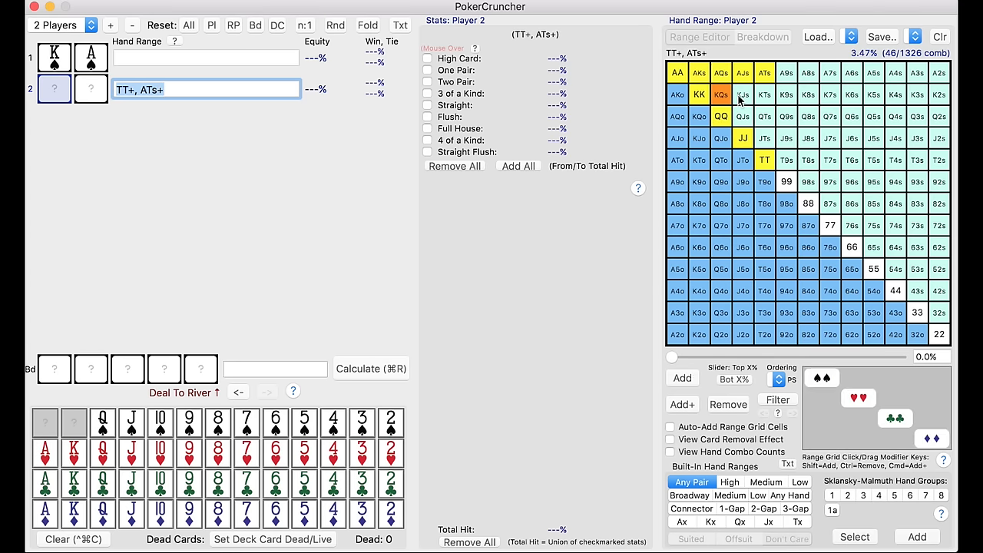
left_click(721, 95)
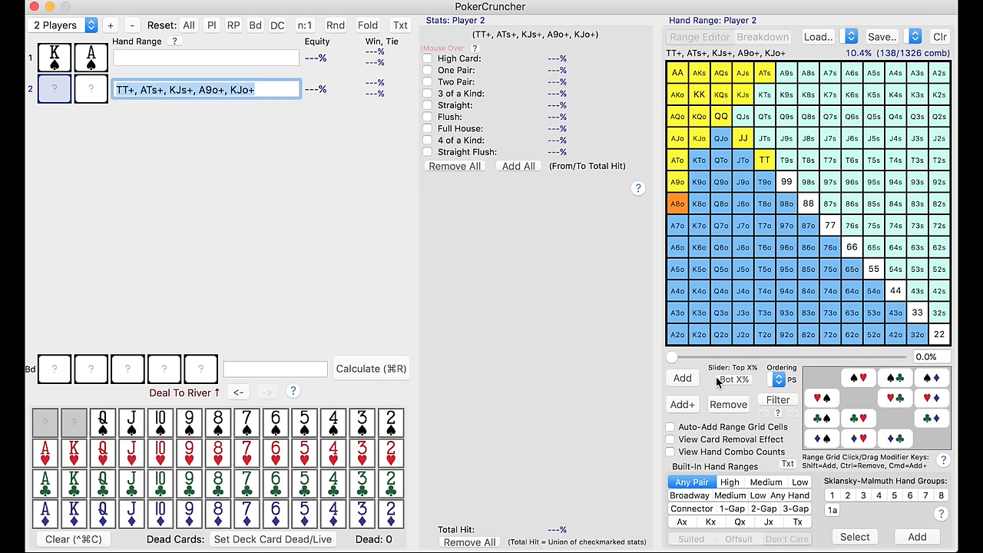
mouse_move(390, 258)
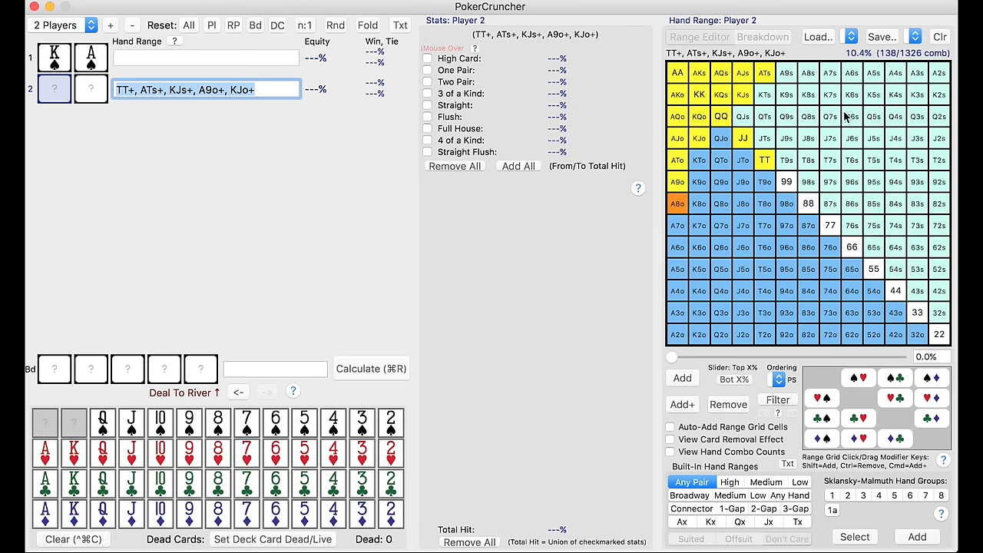
mouse_move(718, 95)
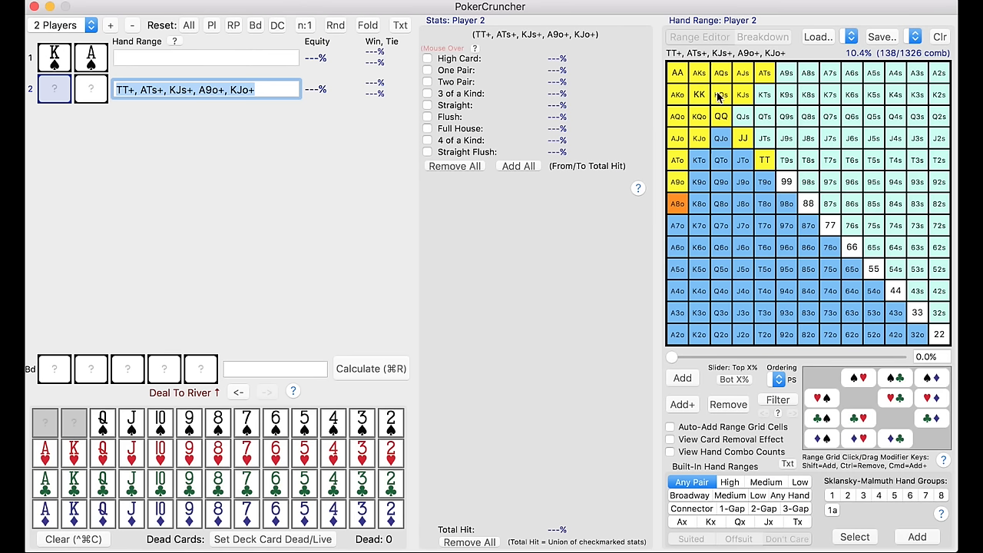
mouse_move(406, 179)
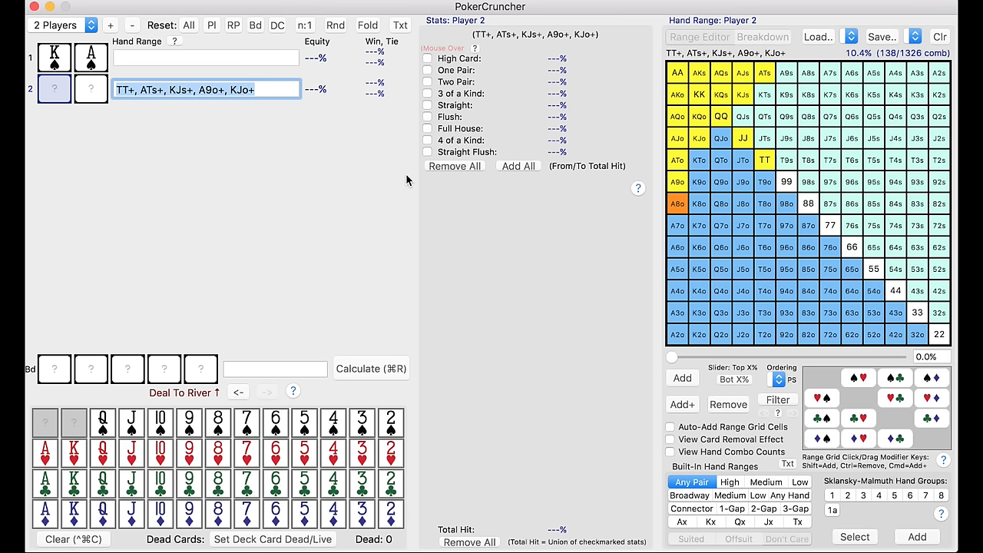
mouse_move(734, 326)
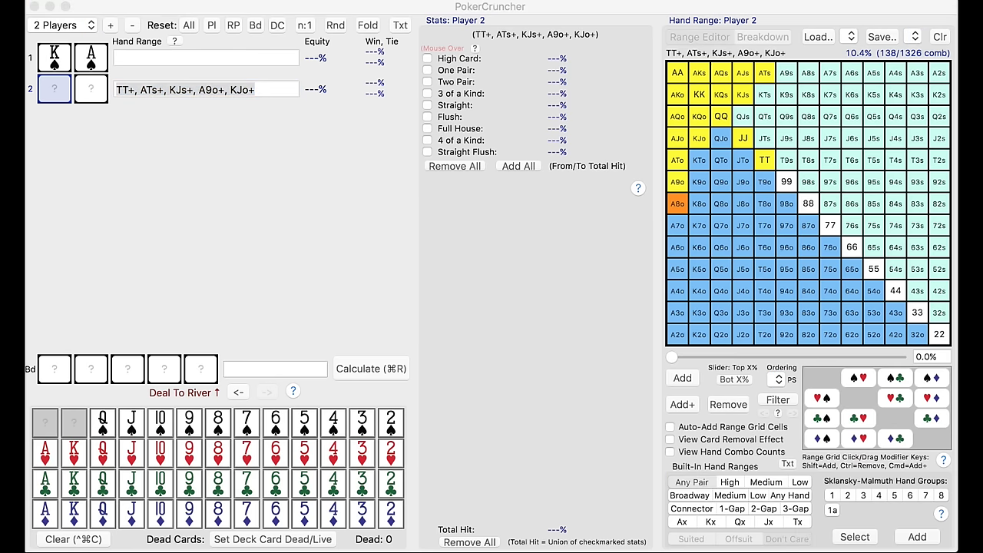
mouse_move(542, 37)
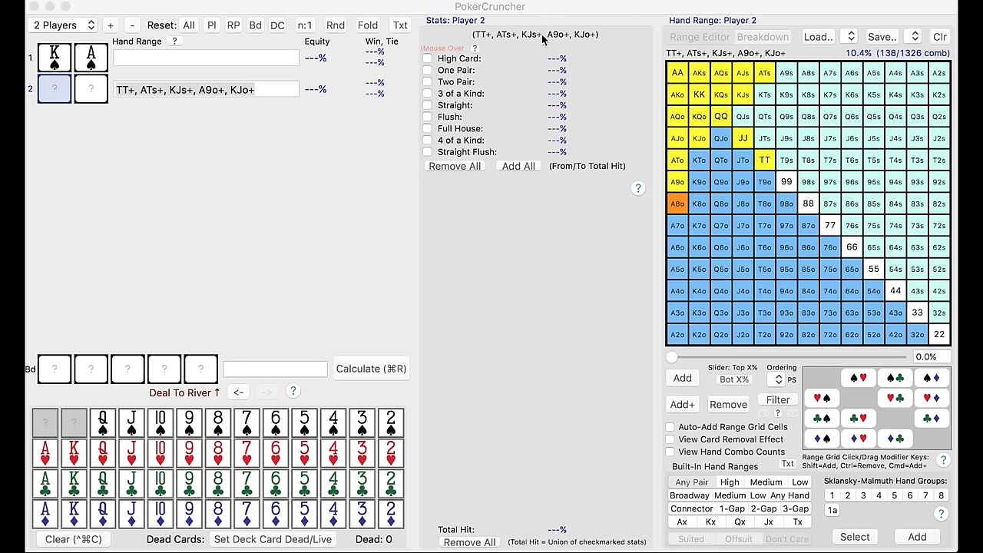
mouse_move(542, 40)
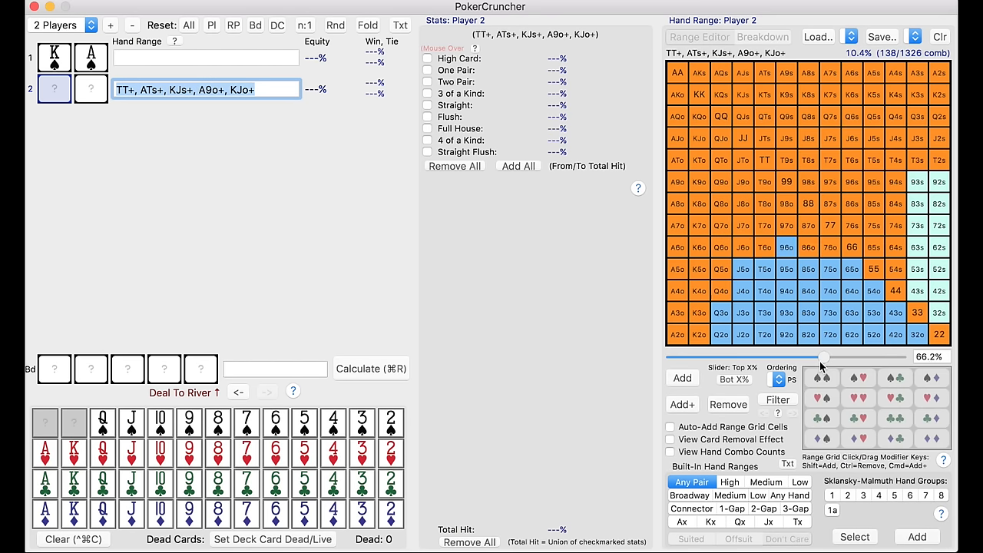
Step: Set the Top X% slider to about 9.8% to overlay the top hands on player 2's grid
left_click_drag(823, 356, 695, 357)
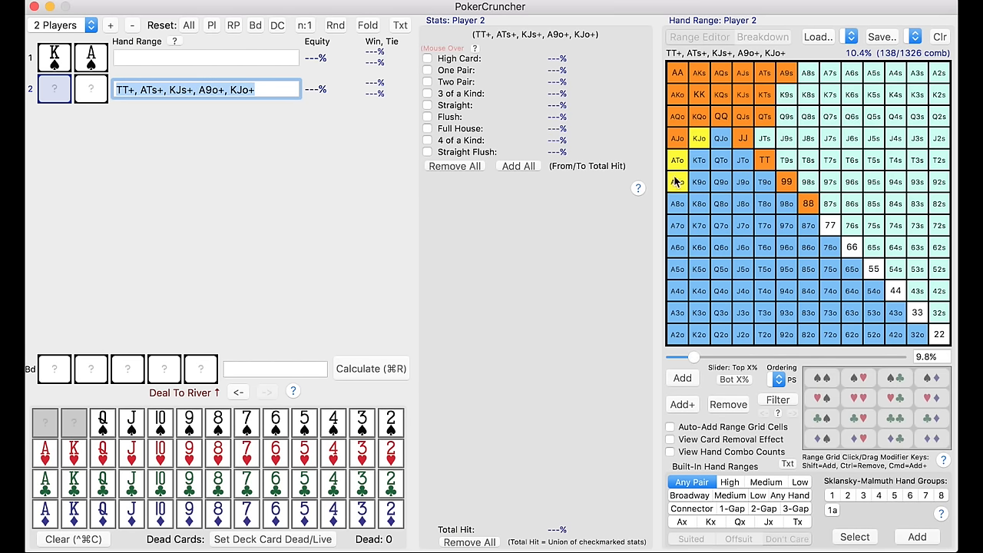
mouse_move(362, 347)
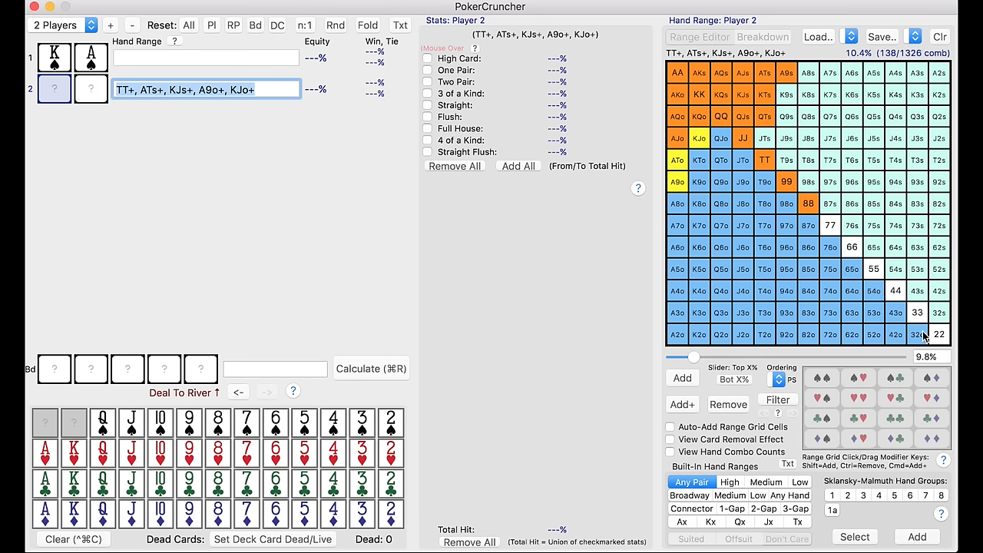
mouse_move(924, 337)
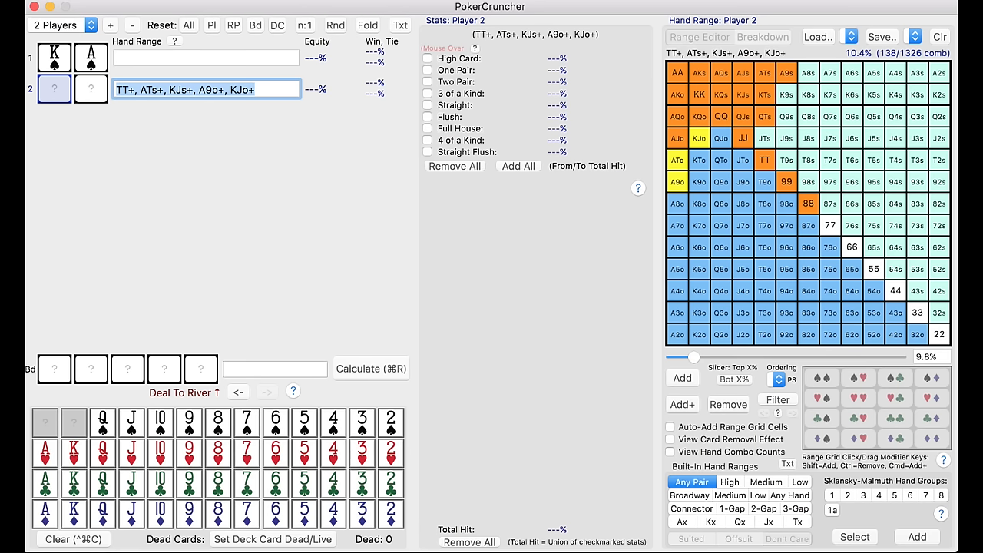
mouse_move(358, 78)
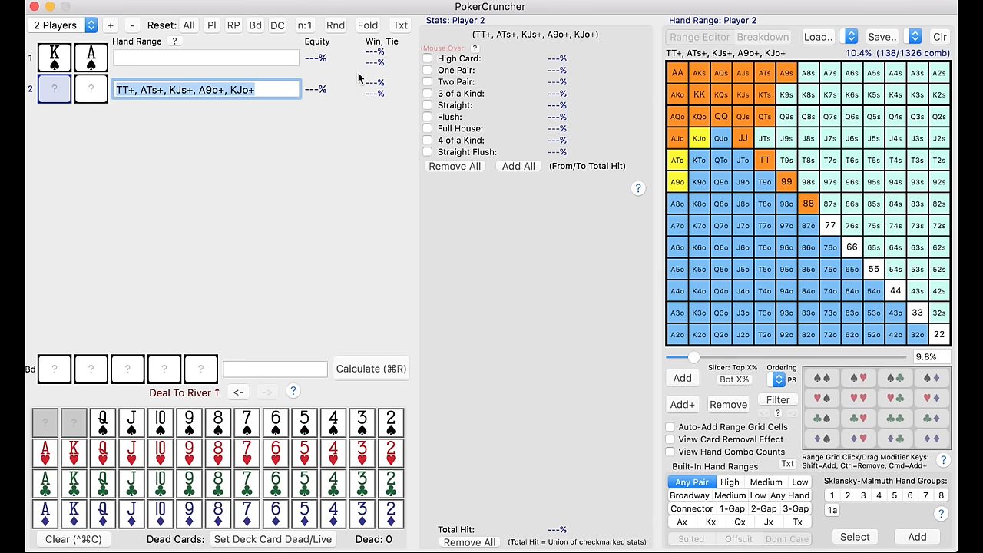